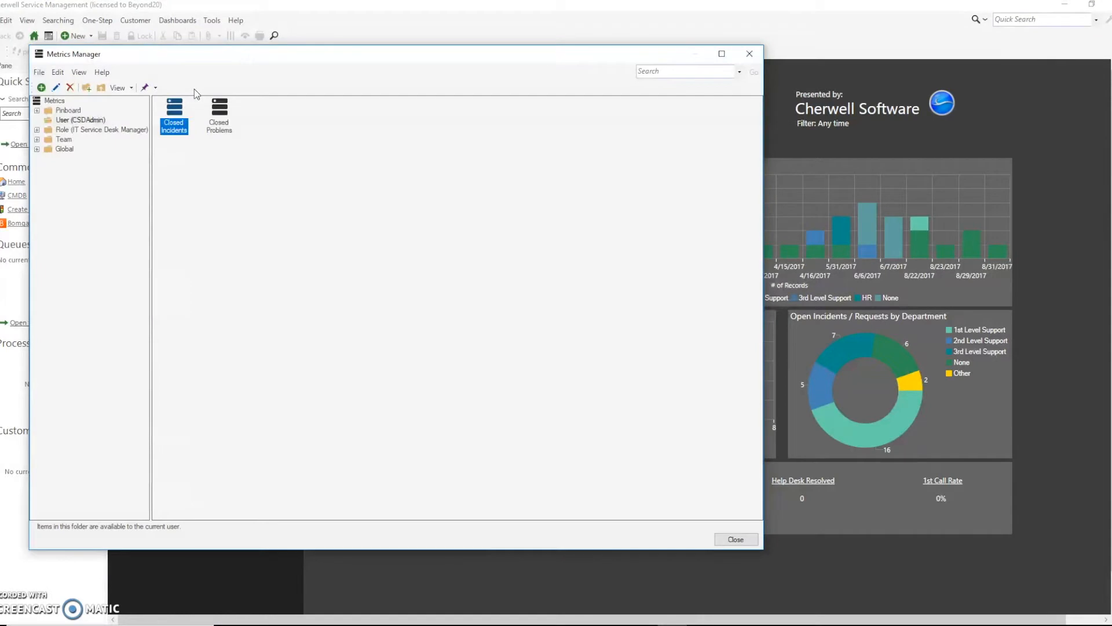
Step: Create an 'Open Incidents' metric counting records from the All Open Incidents search
{"action": "right_click", "coordinate": [263, 119]}
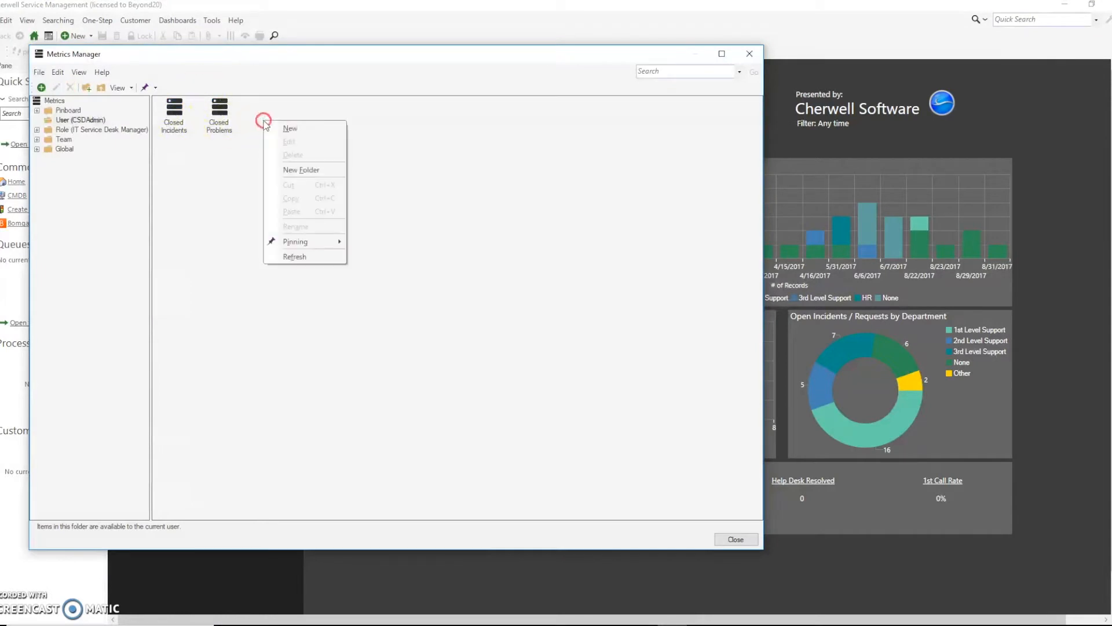
{"action": "left_click", "coordinate": [290, 128]}
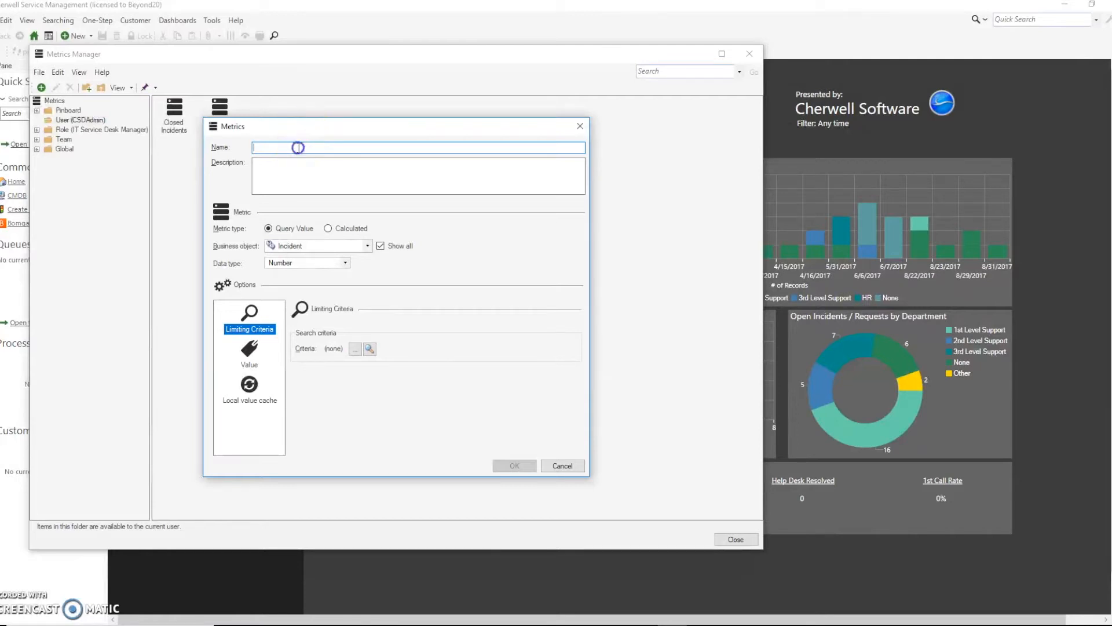
{"action": "type", "text": "Open"}
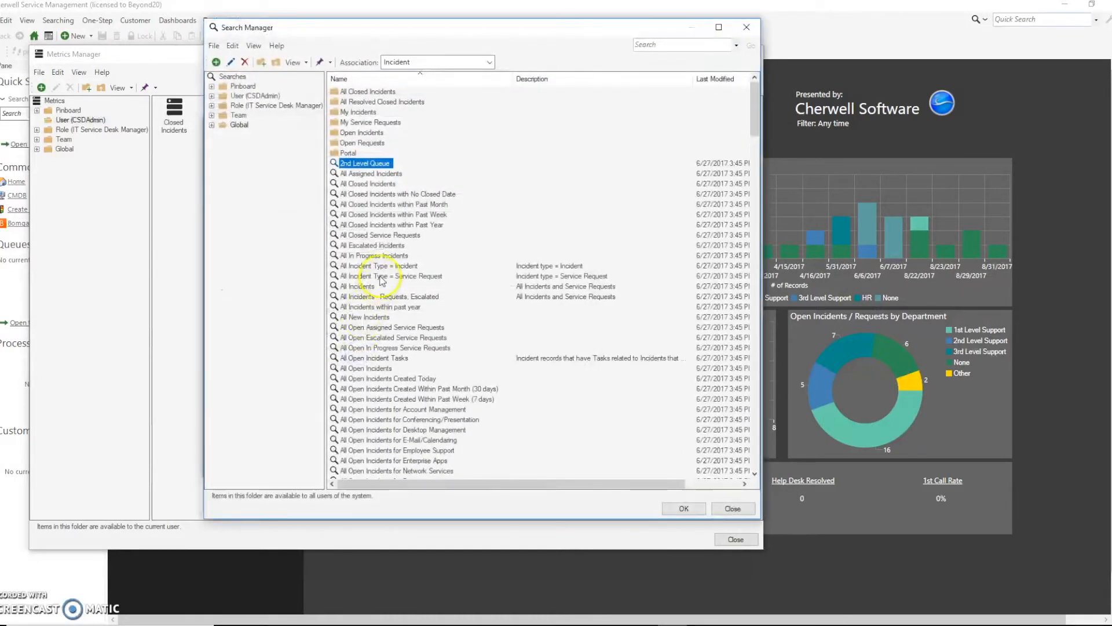
{"action": "left_click", "coordinate": [365, 368]}
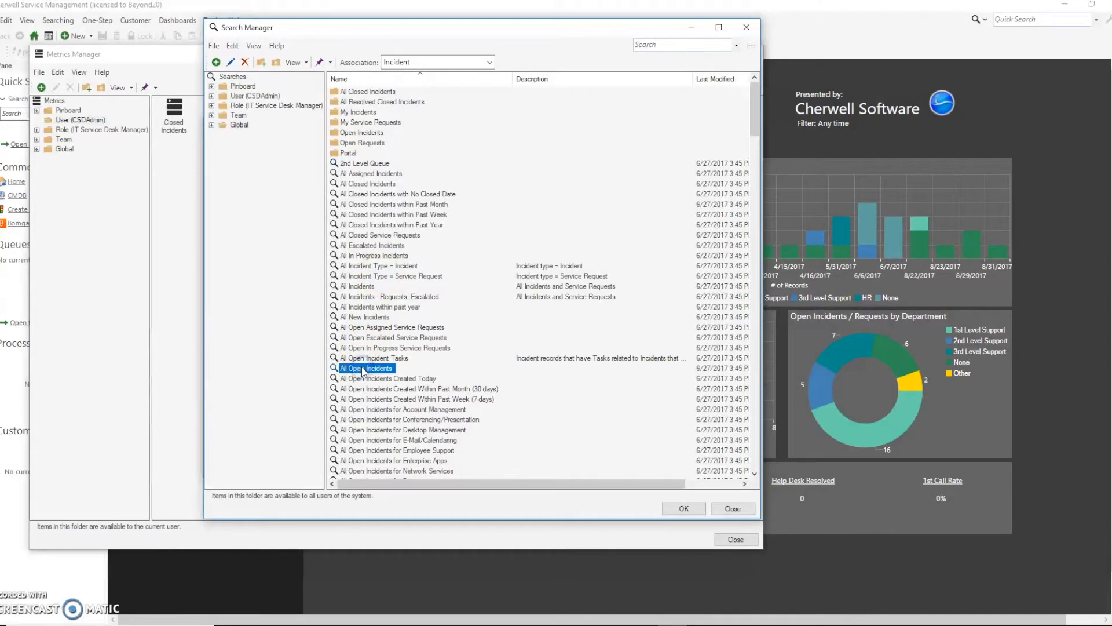
{"action": "left_click", "coordinate": [683, 508]}
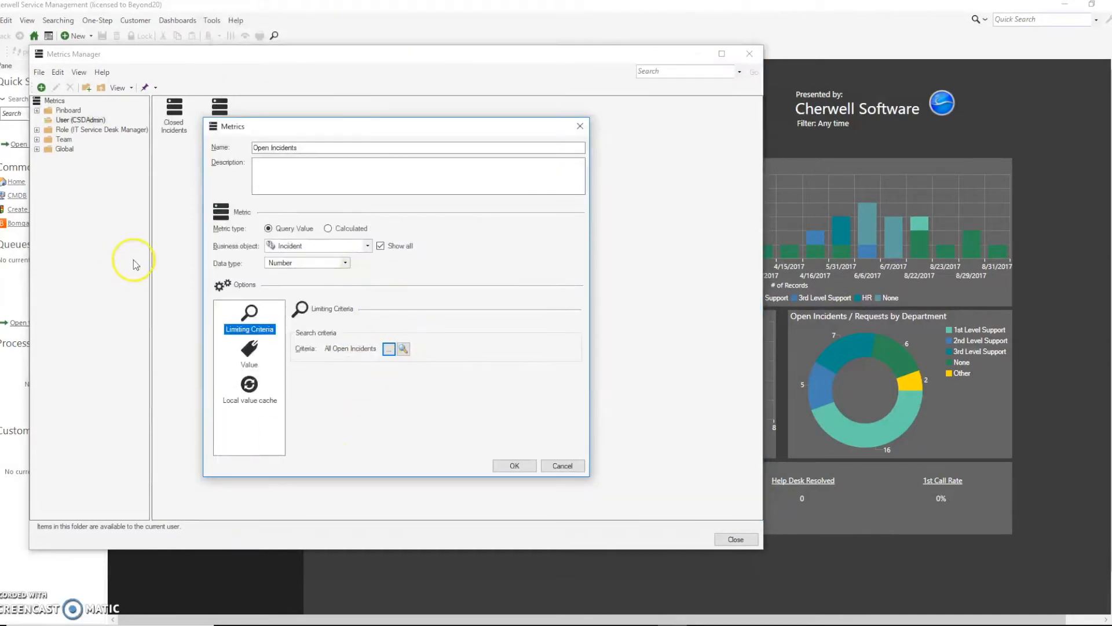
{"action": "mouse_move", "coordinate": [315, 275]}
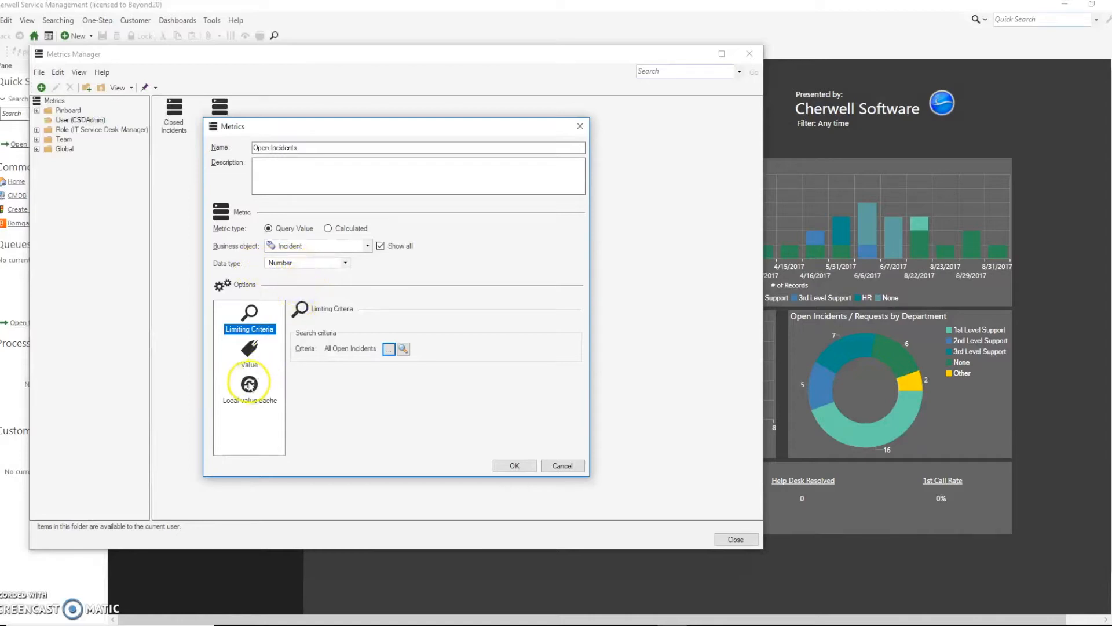
{"action": "left_click", "coordinate": [249, 354]}
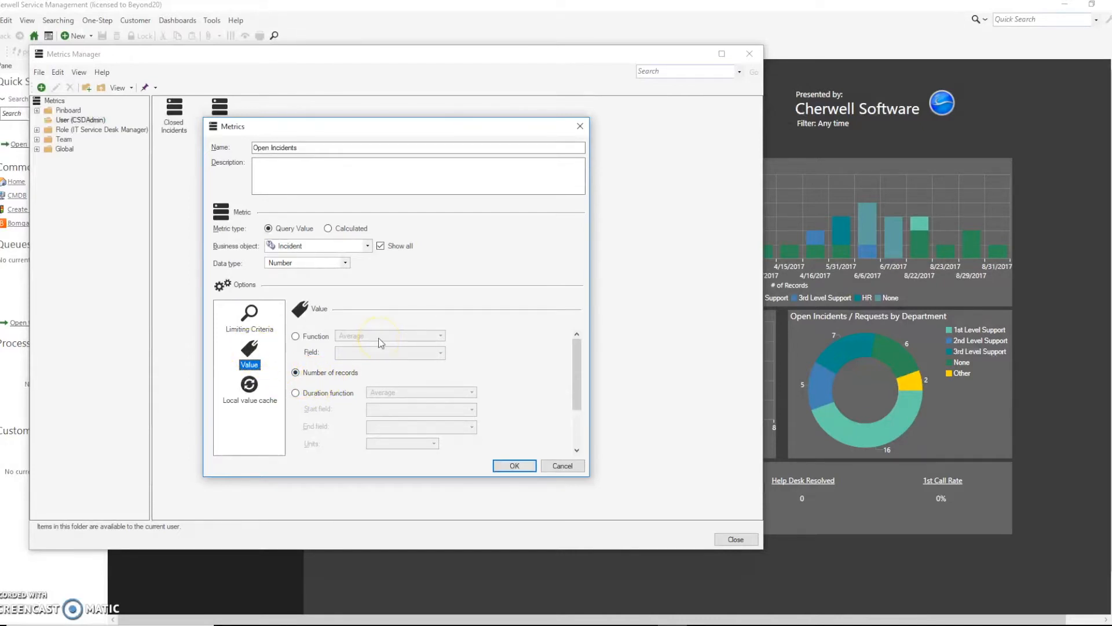
{"action": "left_click", "coordinate": [514, 465]}
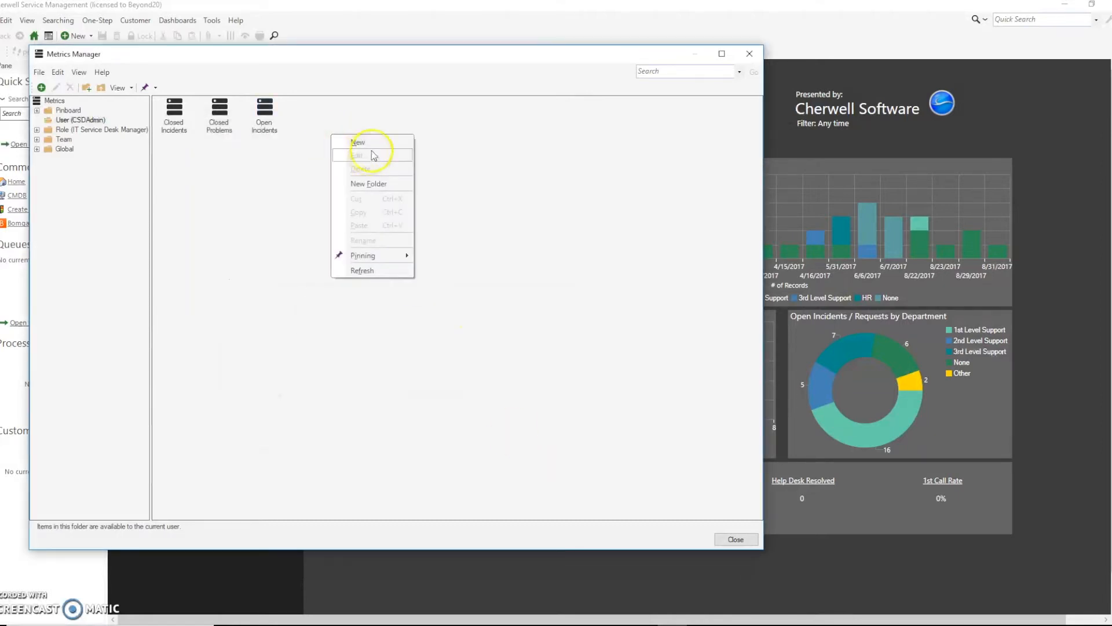
Step: Create an 'Open Problems' metric counting Problem records from the Open Problems search, then close Metrics Manager
{"action": "left_click", "coordinate": [358, 142]}
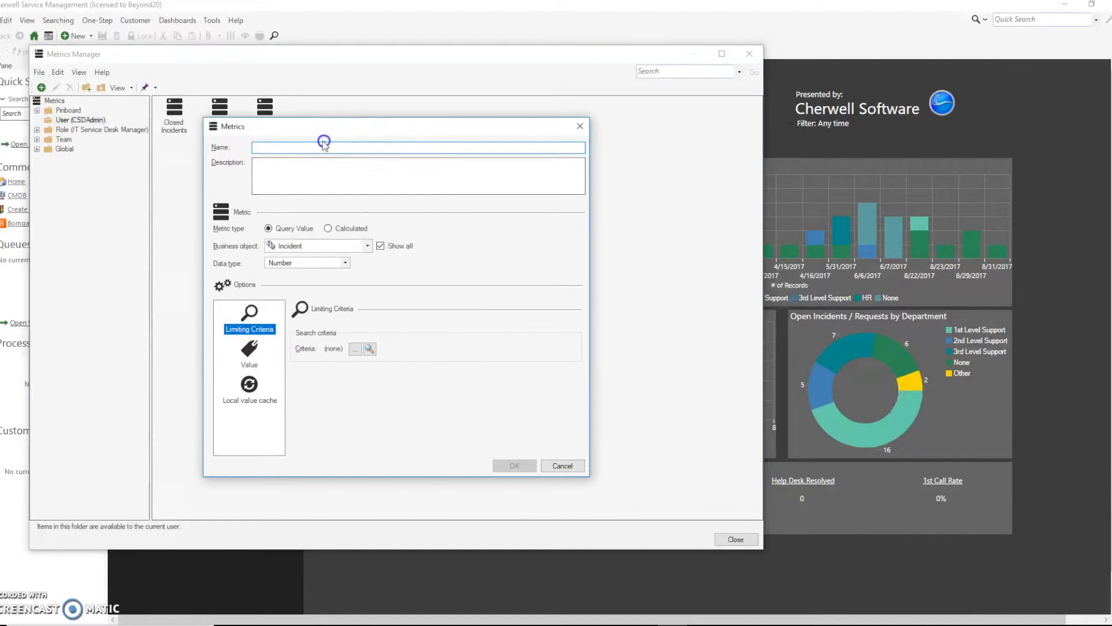
{"action": "type", "text": "Open Problems"}
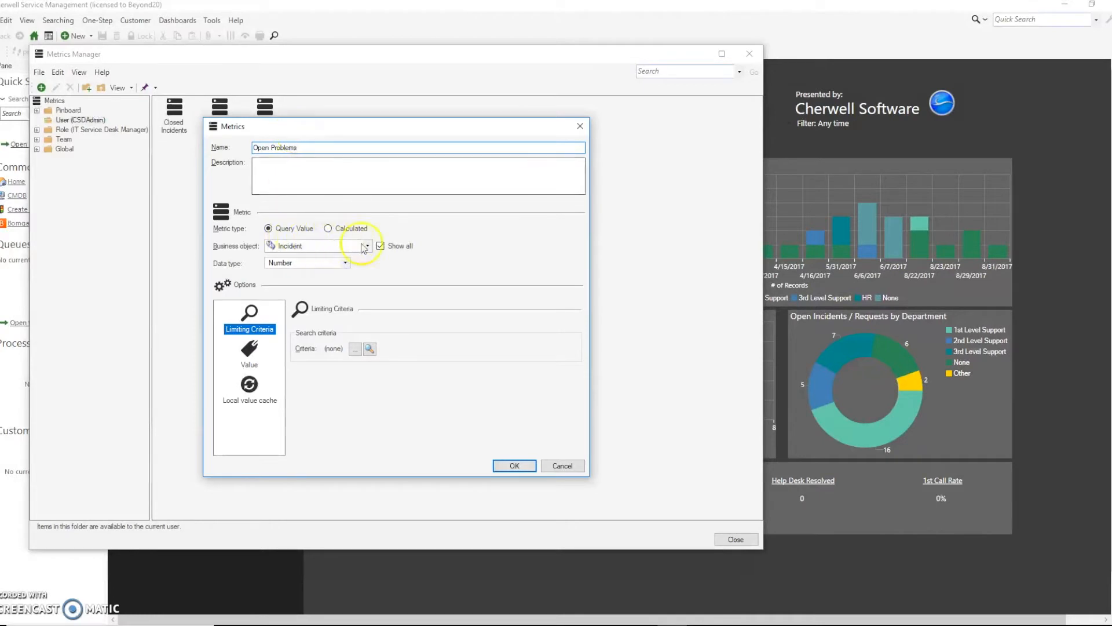
{"action": "left_click", "coordinate": [366, 246]}
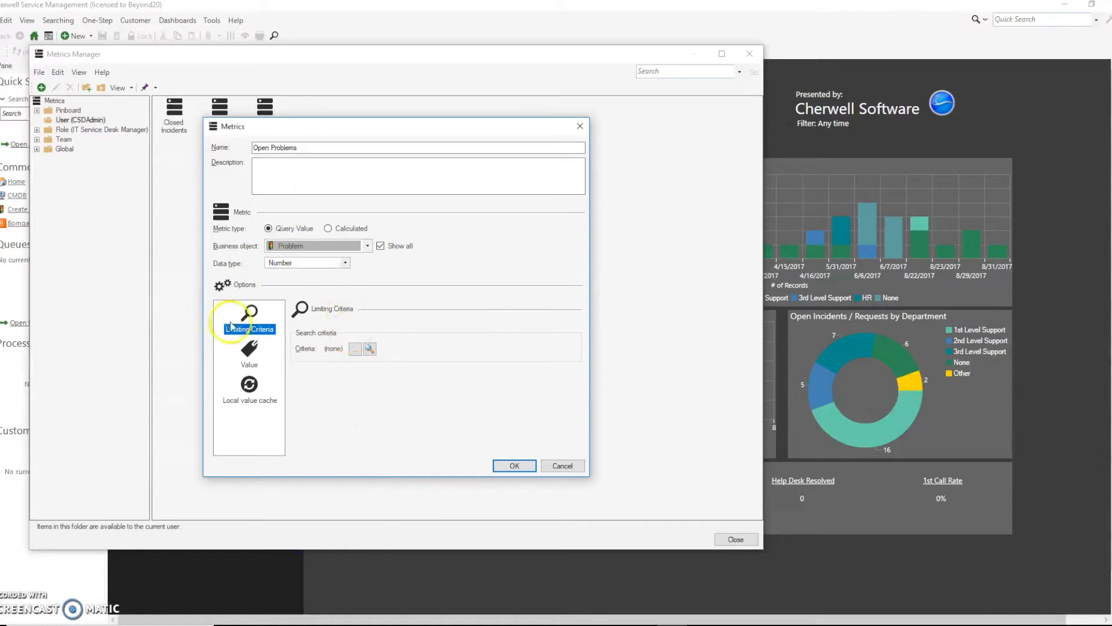
{"action": "left_click", "coordinate": [369, 348]}
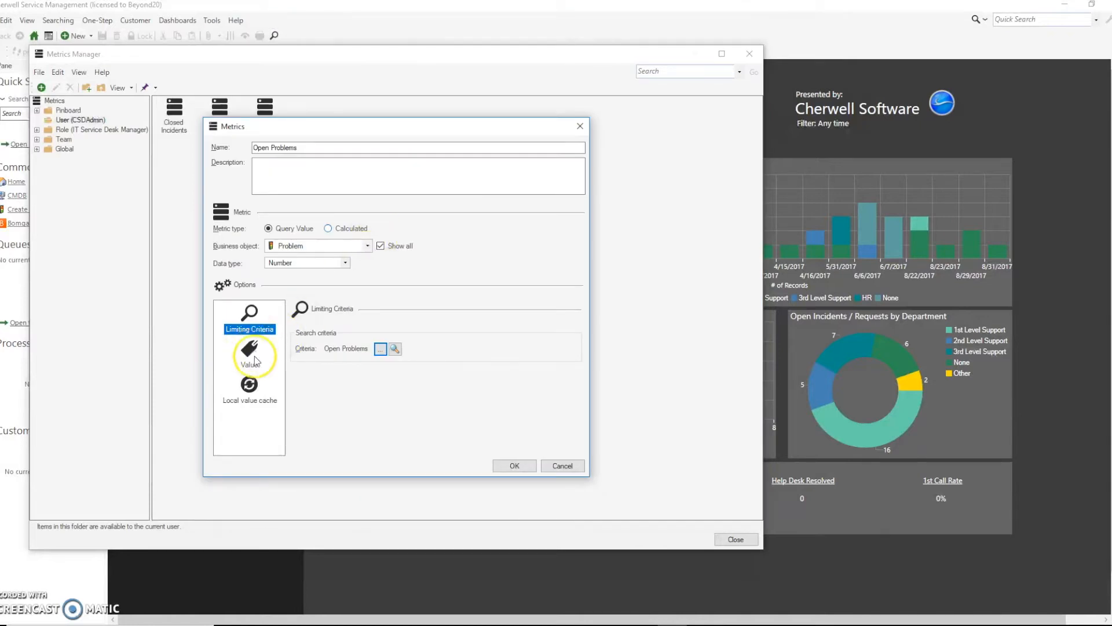
{"action": "left_click", "coordinate": [249, 354]}
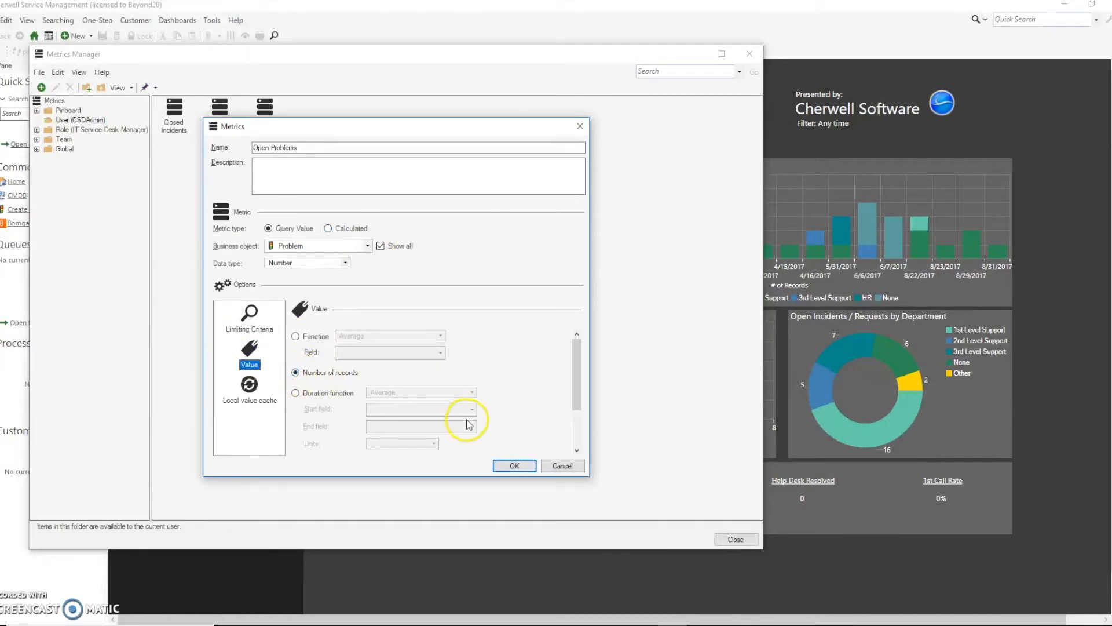
{"action": "left_click", "coordinate": [513, 465]}
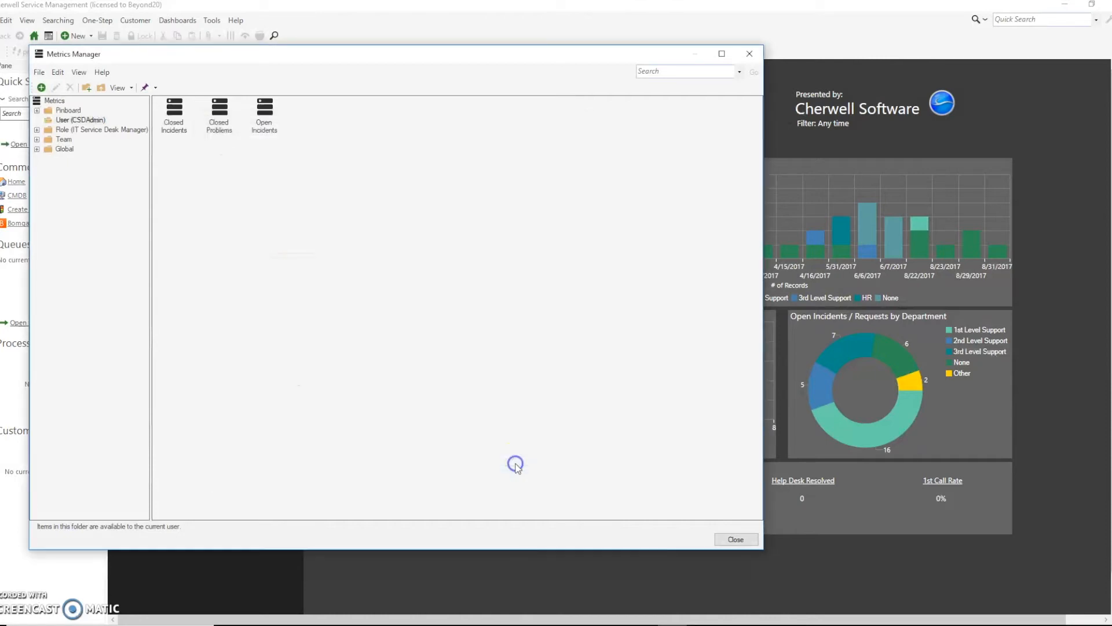
{"action": "left_click", "coordinate": [308, 114]}
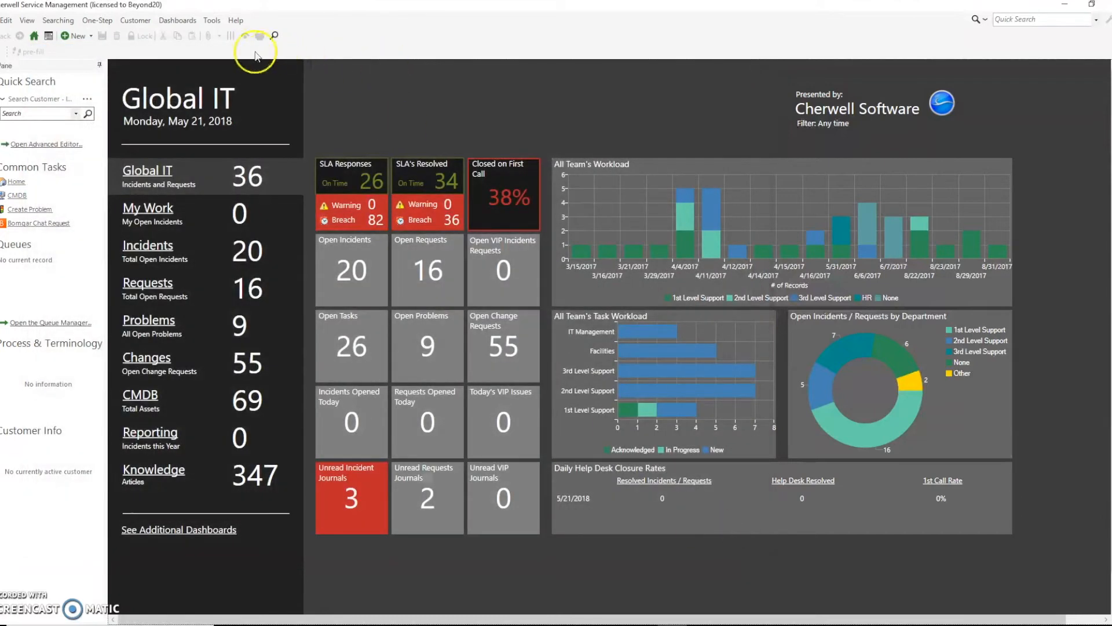
Step: Open the Old IT dashboard for editing from the Dashboard Manager
{"action": "left_click", "coordinate": [177, 19]}
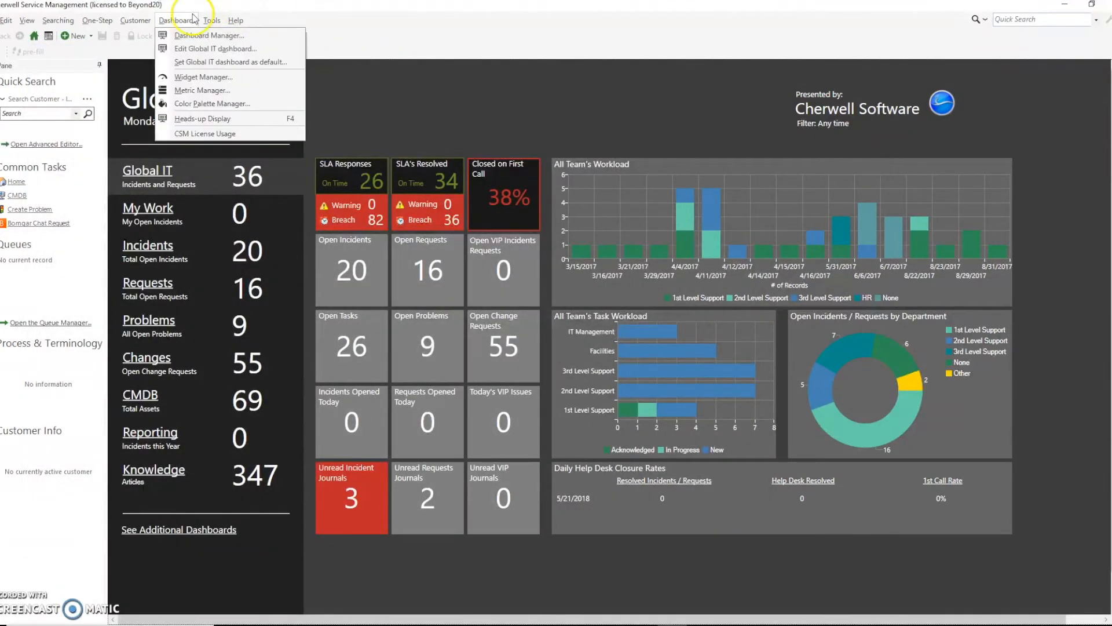
{"action": "left_click", "coordinate": [177, 20]}
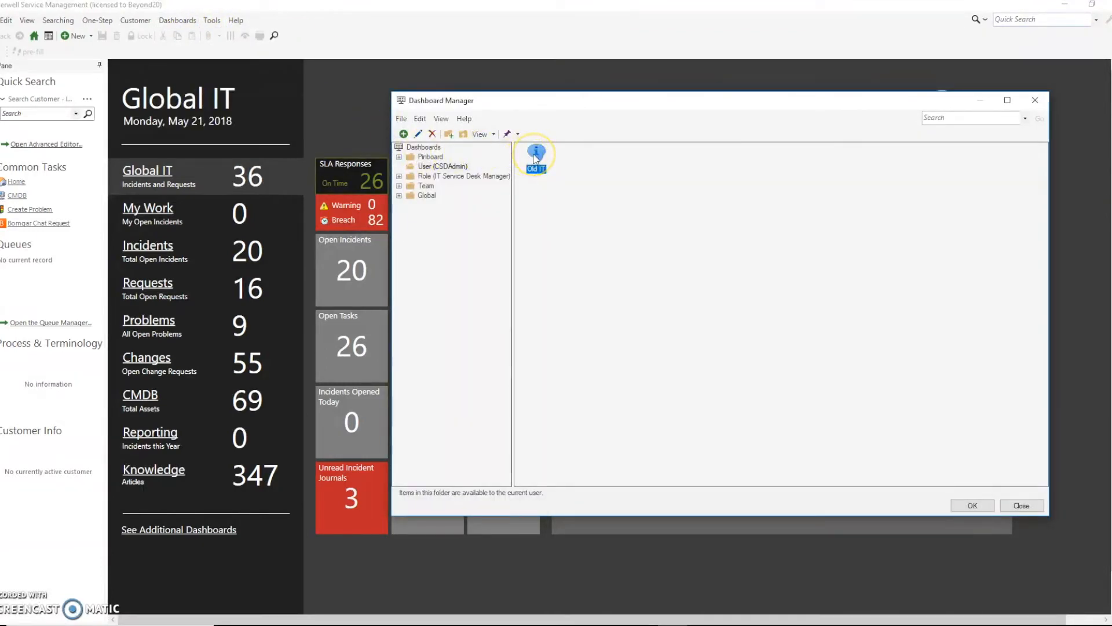
{"action": "right_click", "coordinate": [534, 155]}
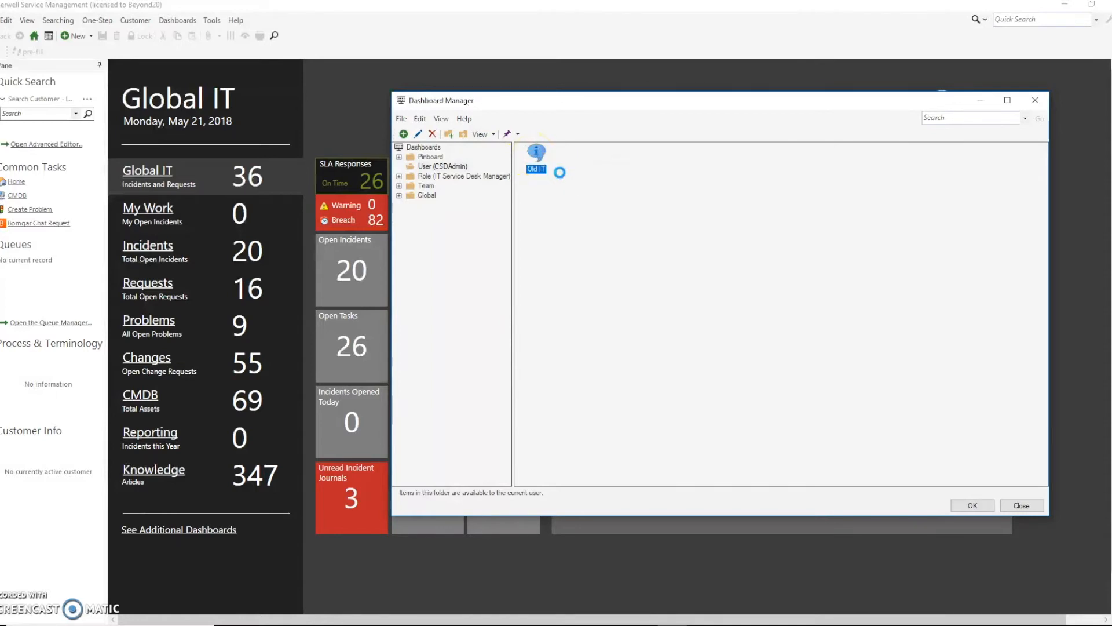
{"action": "double_click", "coordinate": [536, 169]}
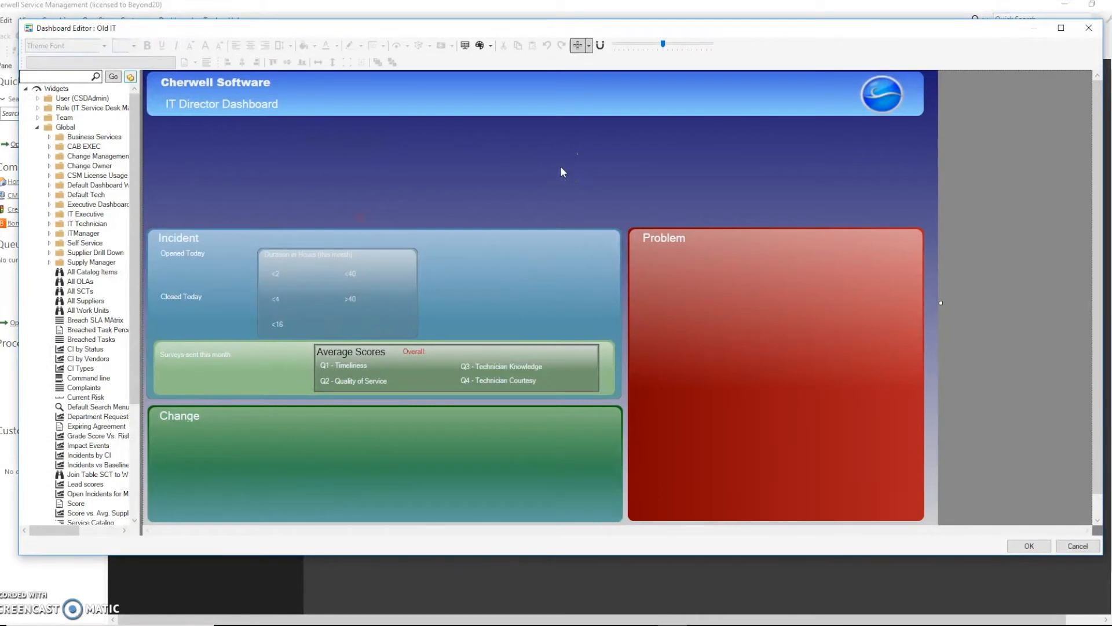
Step: Add a text element reading 'Open Incidents' and widen it to fit
{"action": "scroll", "scroll_direction": "down", "scroll_amount": 3}
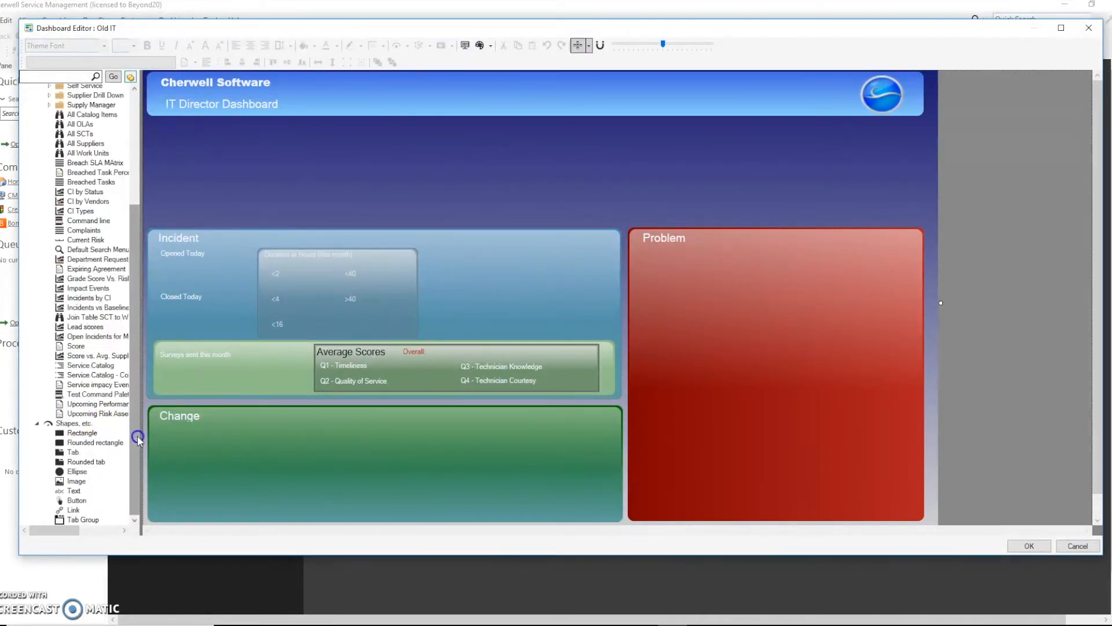
{"action": "left_click", "coordinate": [74, 490]}
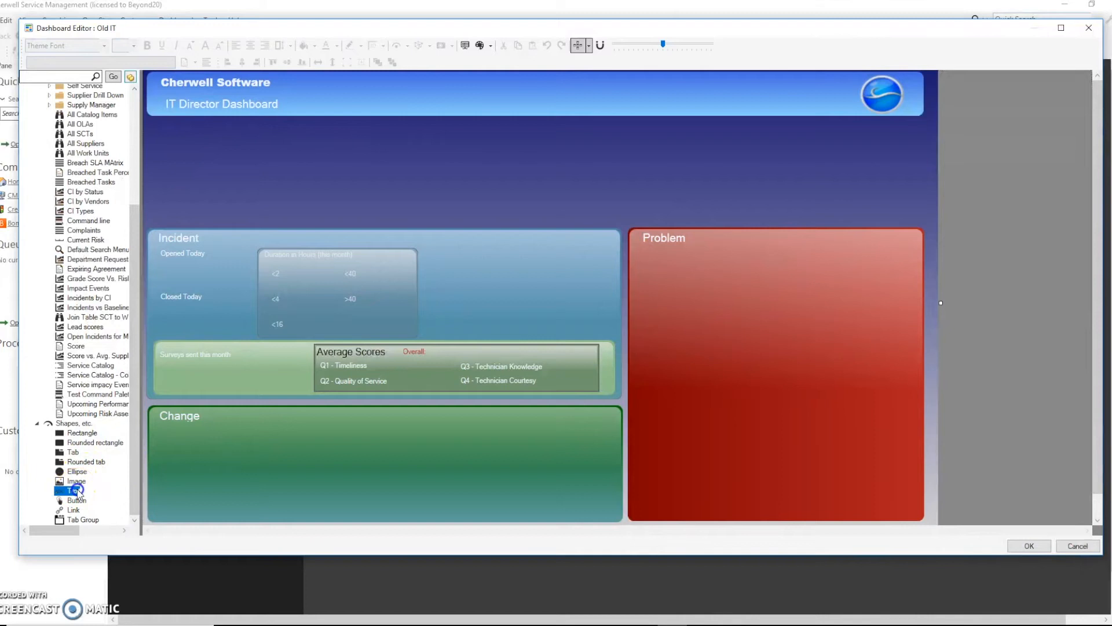
{"action": "left_click", "coordinate": [73, 490]}
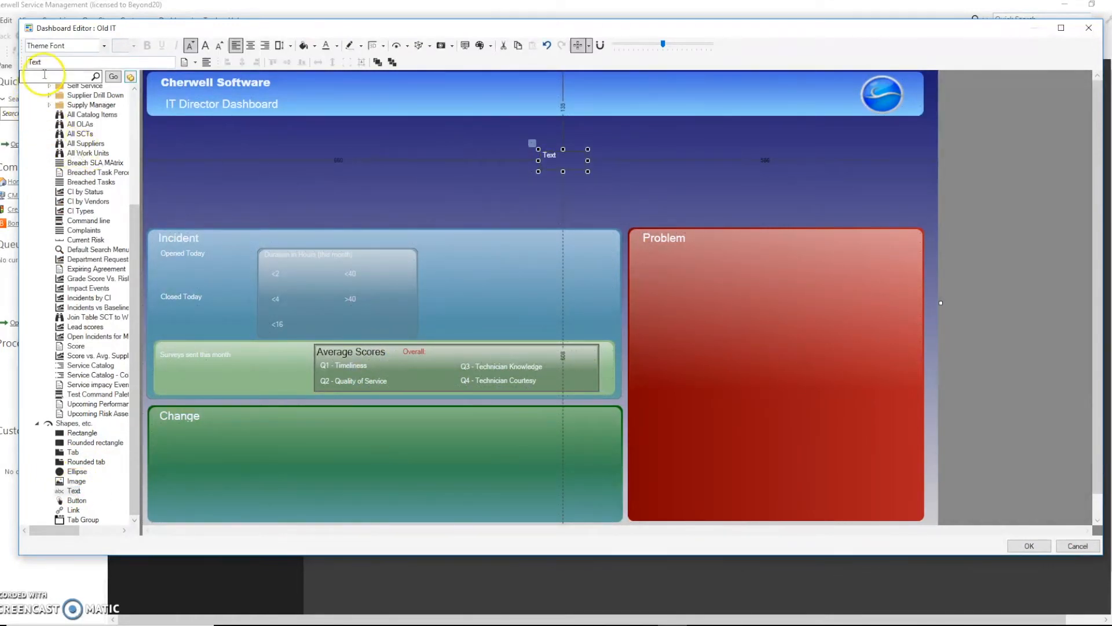
{"action": "type", "text": "C"}
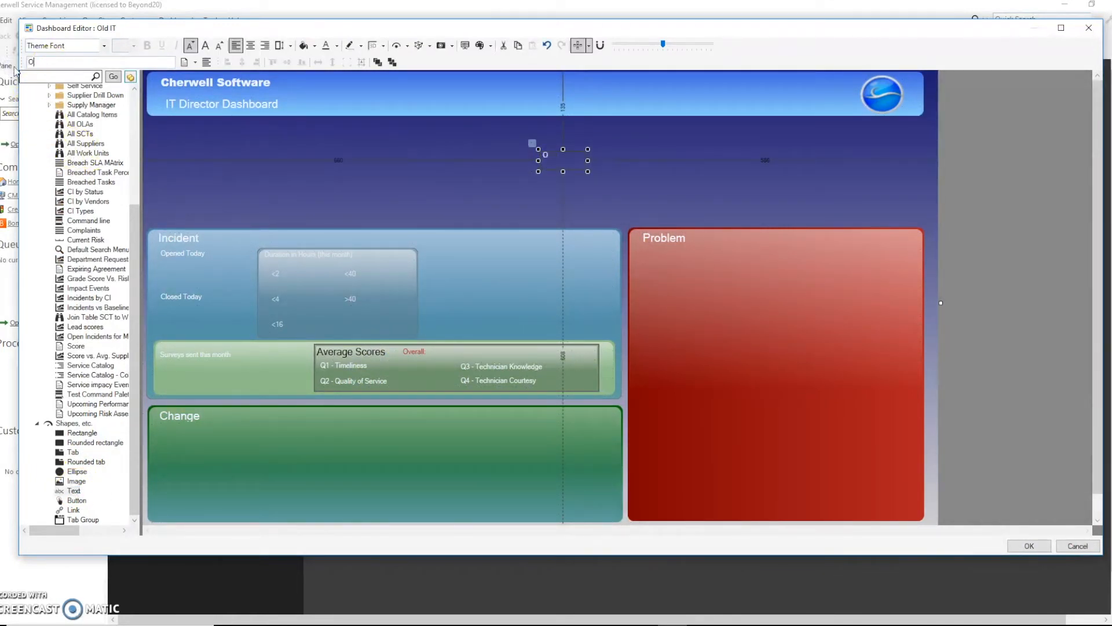
{"action": "type", "text": "Open Incidents"}
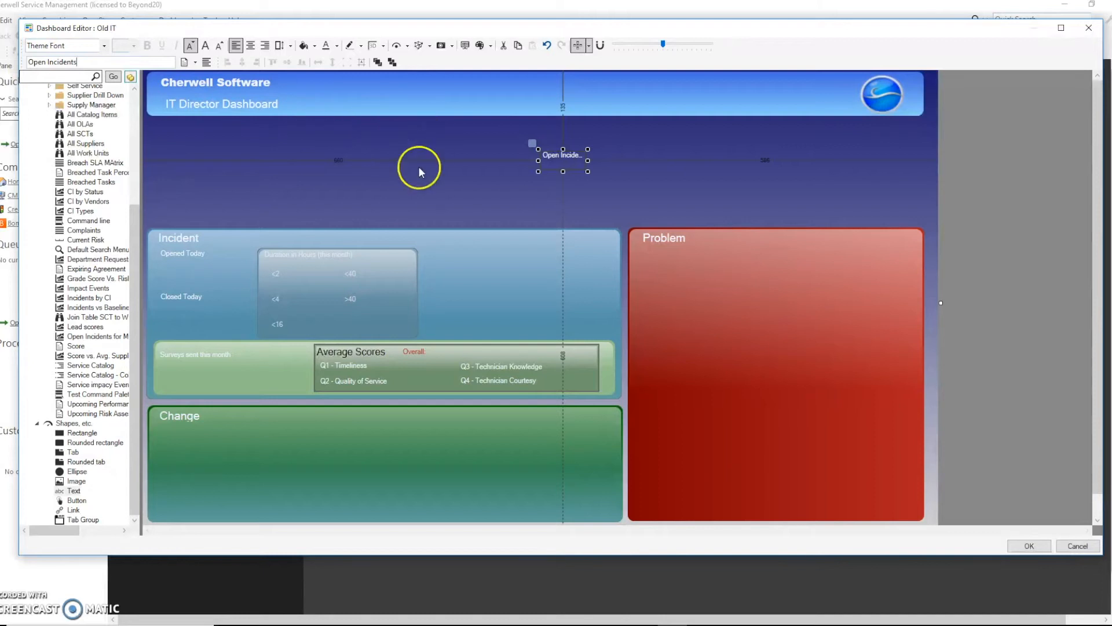
{"action": "left_click_drag", "start_coordinate": [587, 160], "coordinate": [606, 160]}
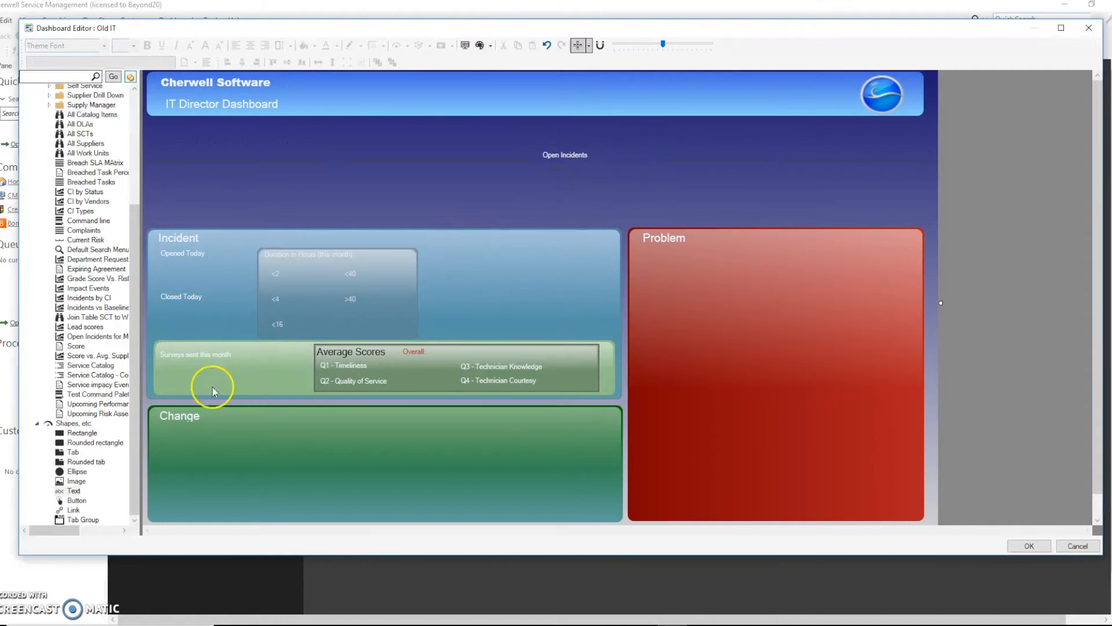
Step: Place a second text element below 'Open Incidents' and start a custom expression for it
{"action": "left_click", "coordinate": [74, 490]}
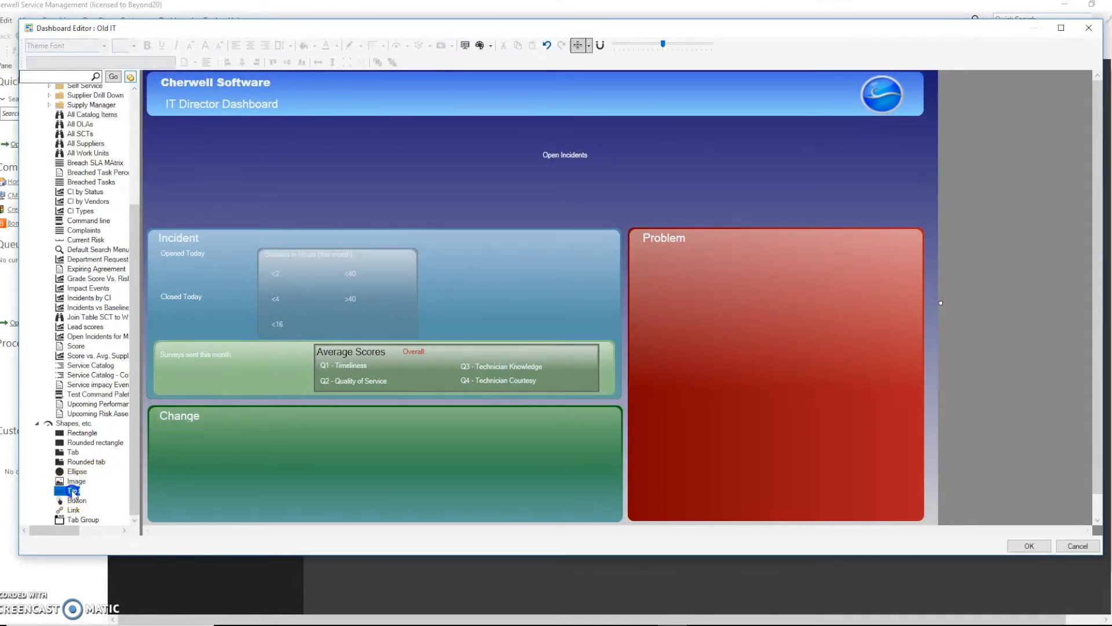
{"action": "left_click", "coordinate": [73, 490]}
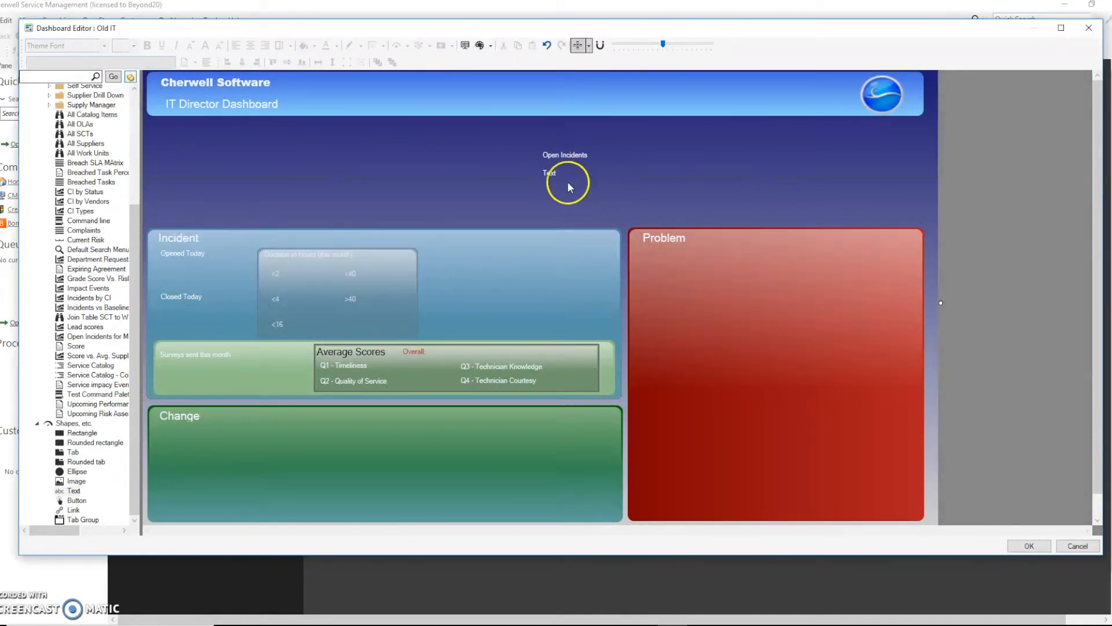
{"action": "left_click", "coordinate": [549, 172]}
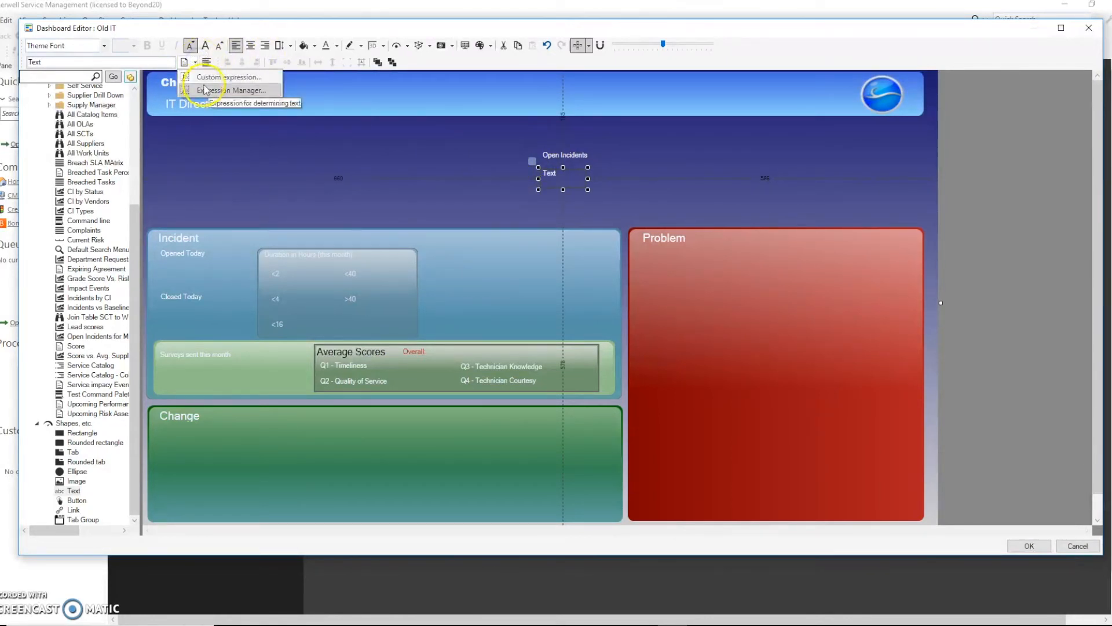
{"action": "left_click", "coordinate": [227, 77]}
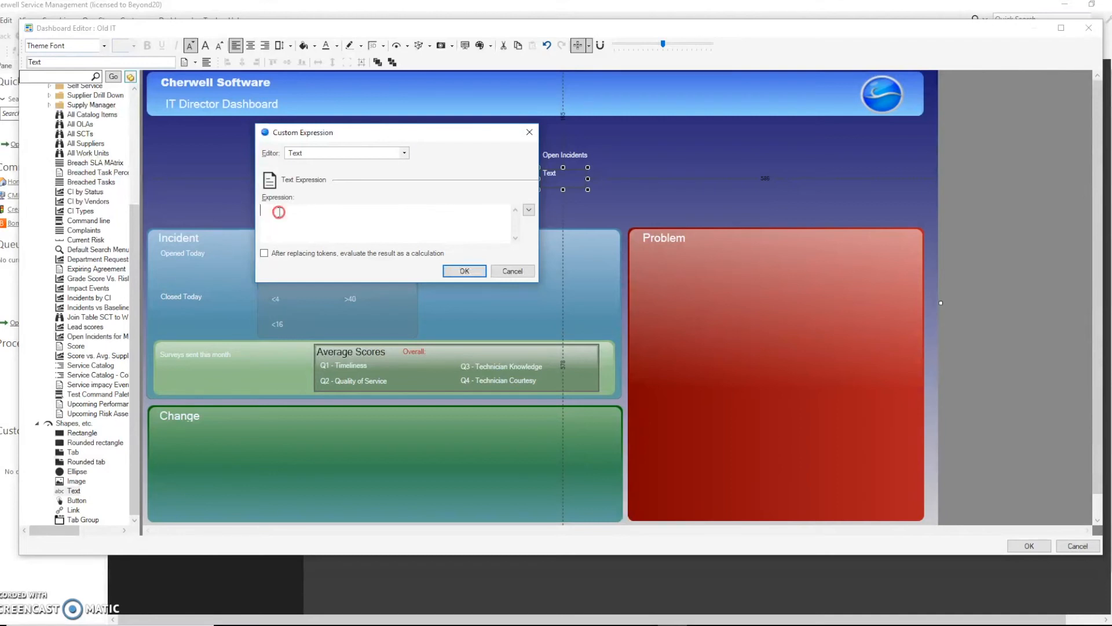
Step: Insert a new nested custom expression of type Number
{"action": "left_click", "coordinate": [278, 212]}
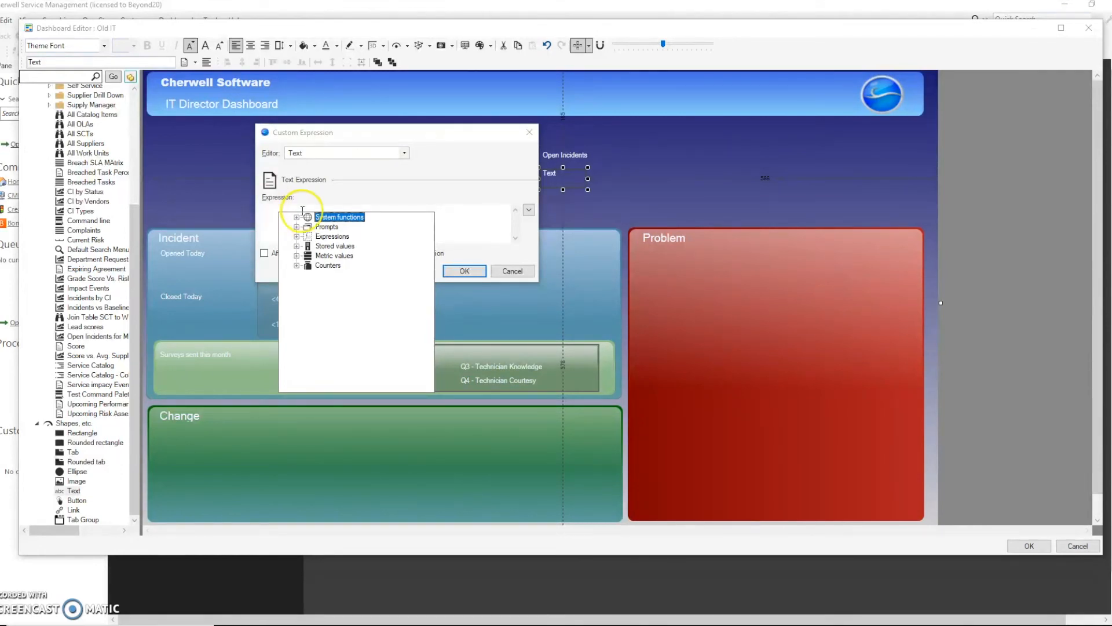
{"action": "left_click", "coordinate": [296, 237]}
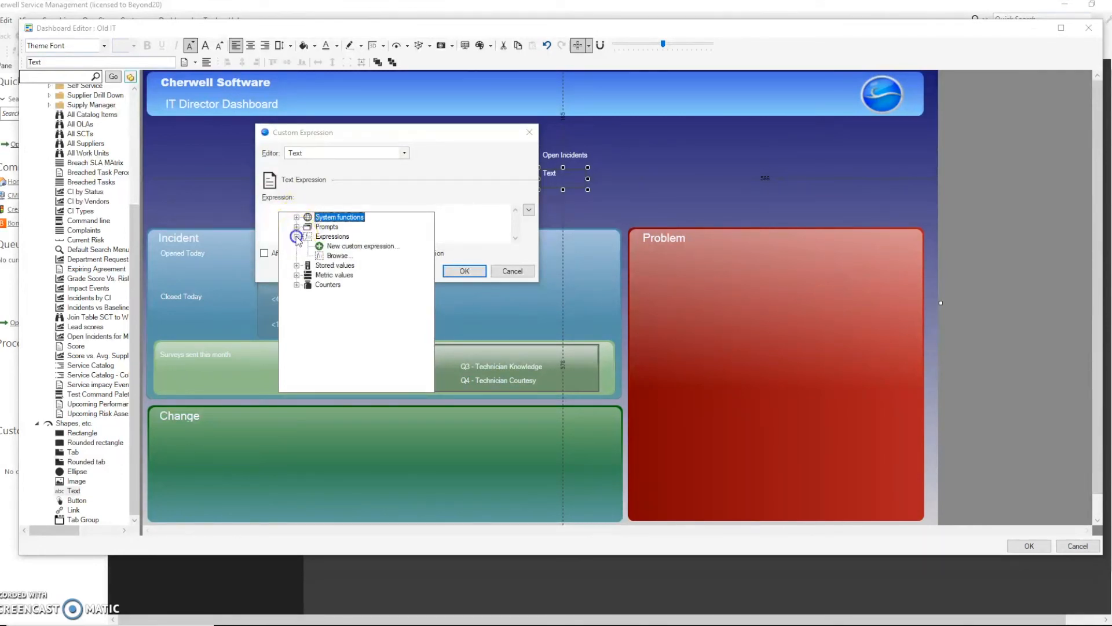
{"action": "left_click", "coordinate": [361, 246]}
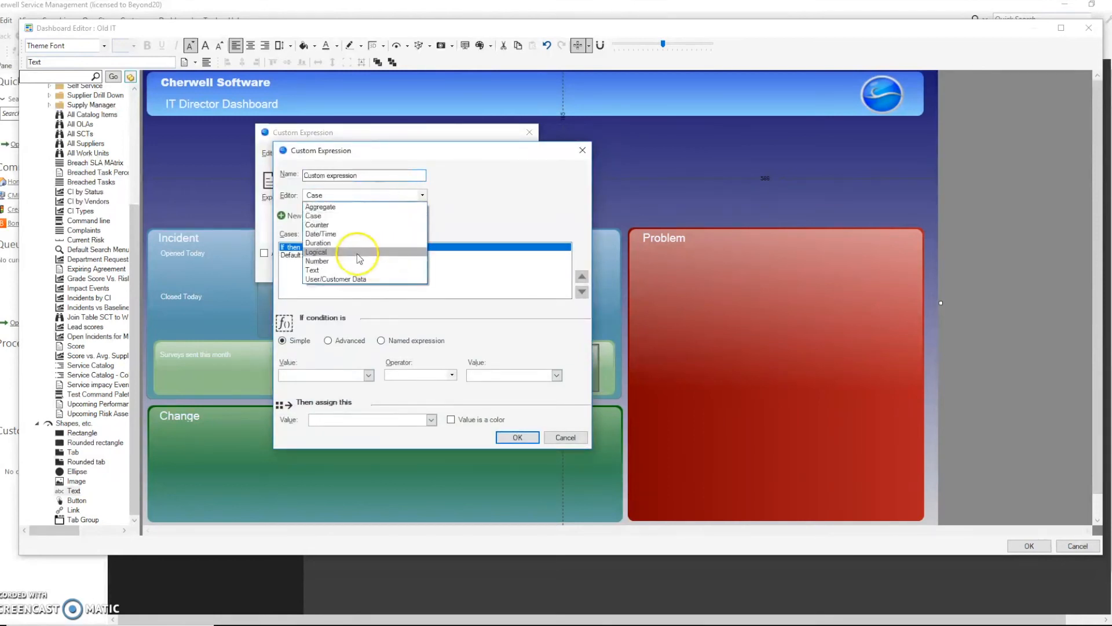
{"action": "left_click", "coordinate": [316, 260]}
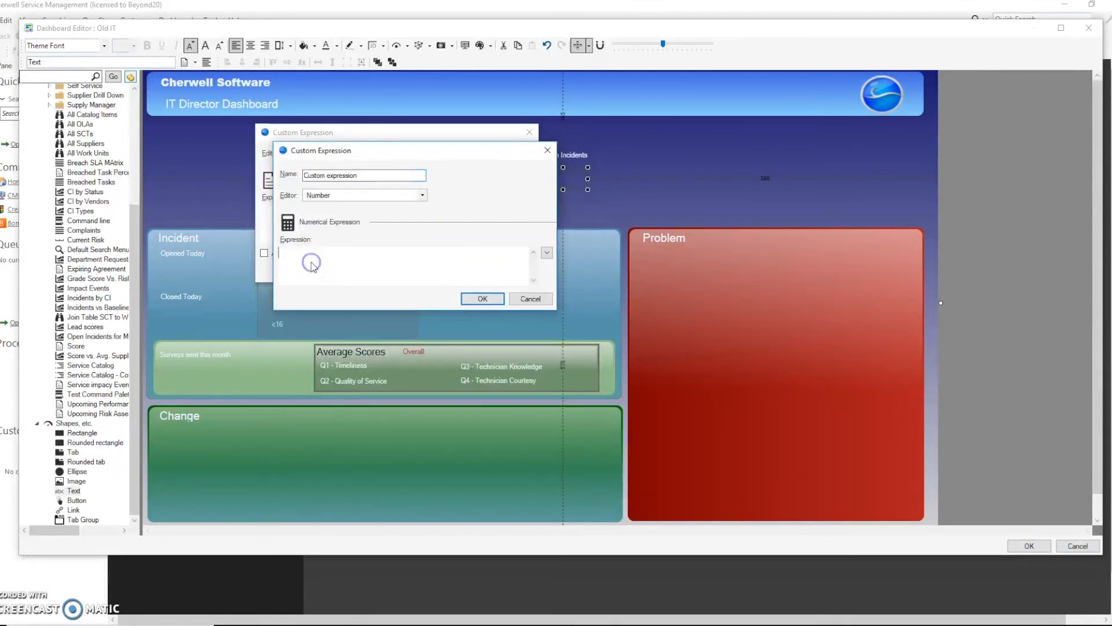
Step: Build the expression OpenProblems+OpenIncidents and apply it so the text shows 29
{"action": "left_click", "coordinate": [312, 264]}
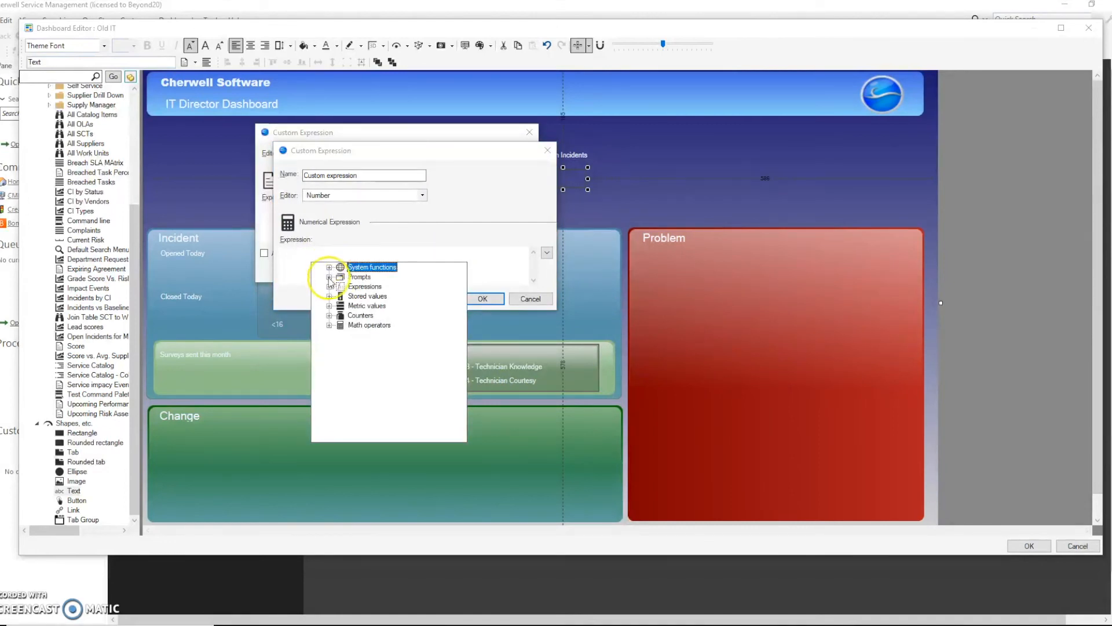
{"action": "left_click", "coordinate": [329, 305]}
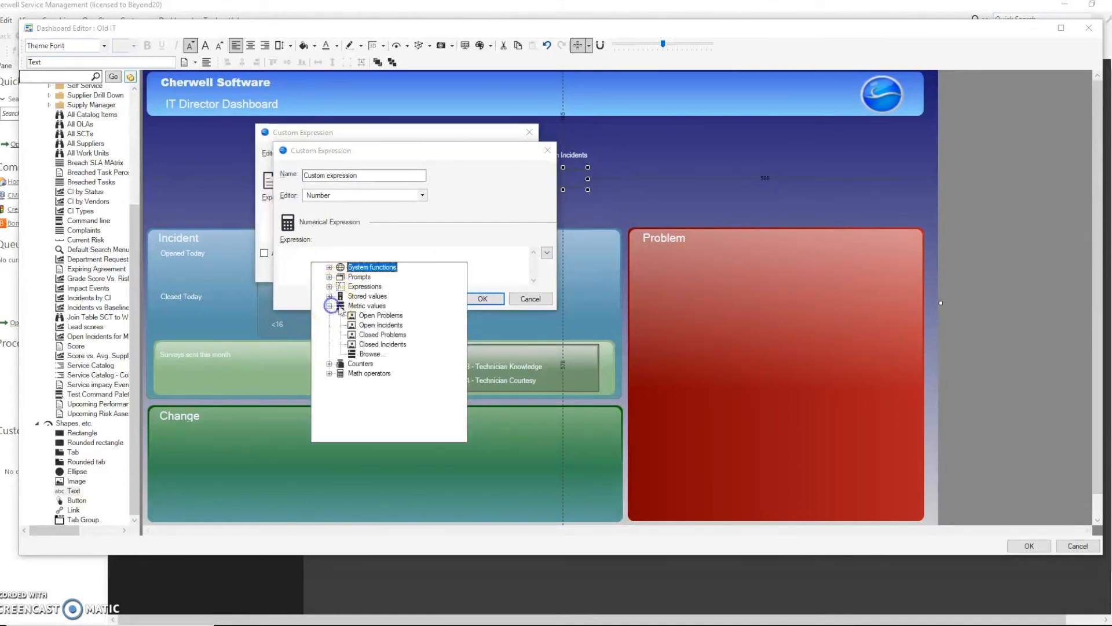
{"action": "double_click", "coordinate": [380, 315]}
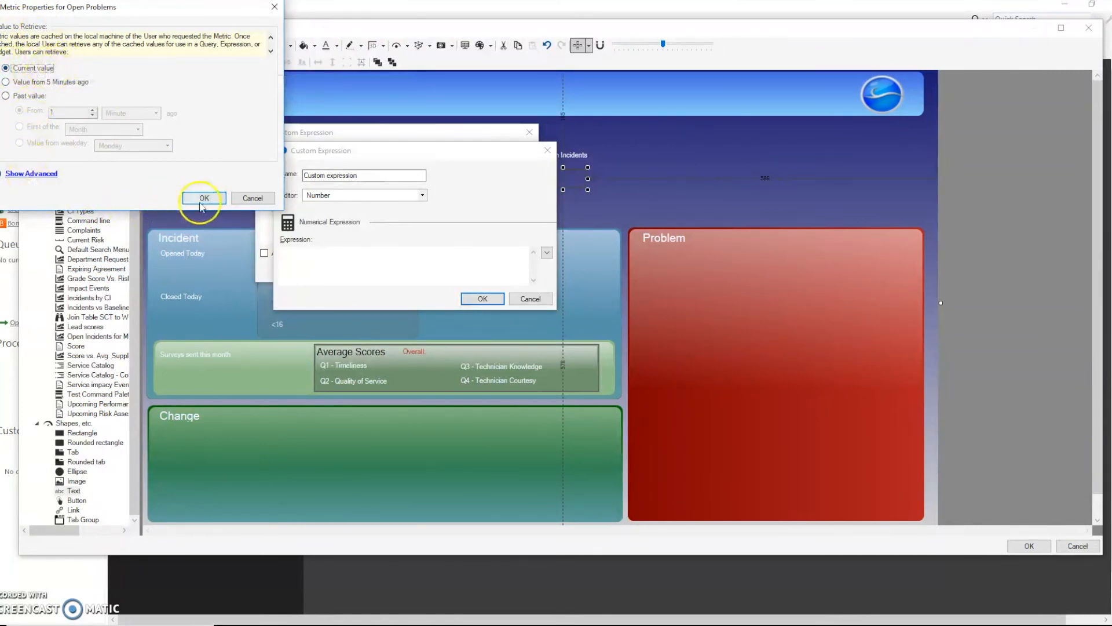
{"action": "left_click", "coordinate": [205, 198]}
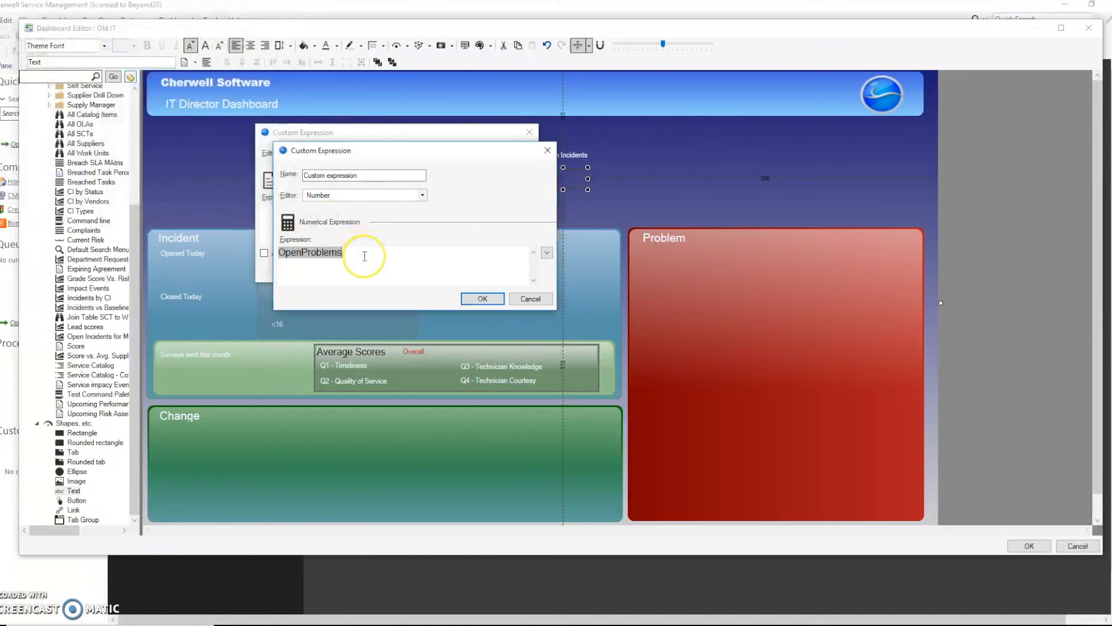
{"action": "type", "text": "+"}
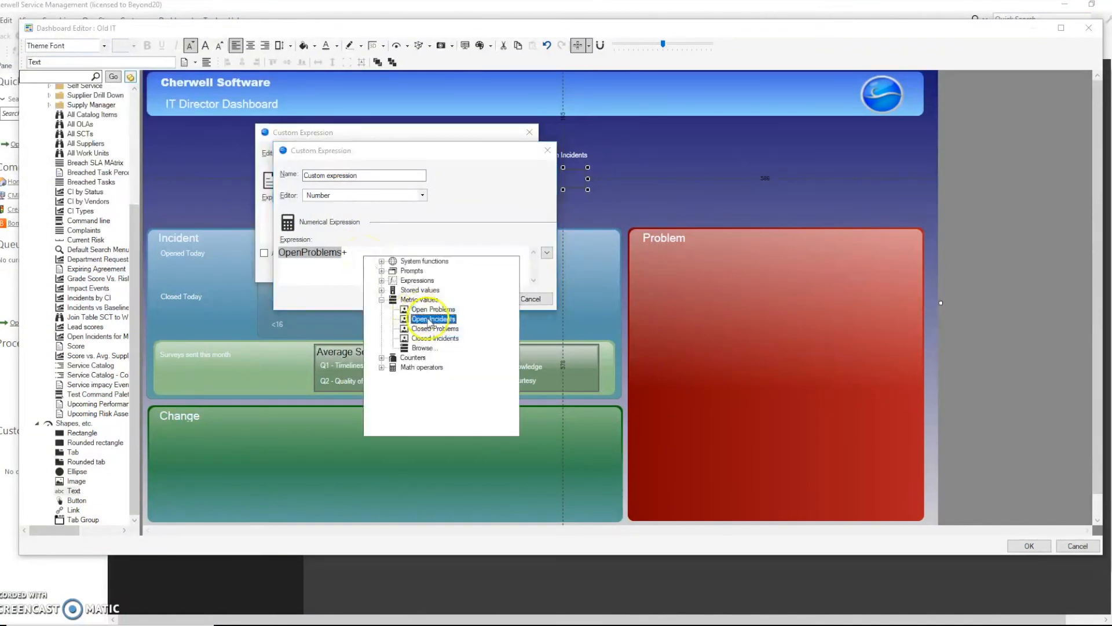
{"action": "double_click", "coordinate": [433, 319]}
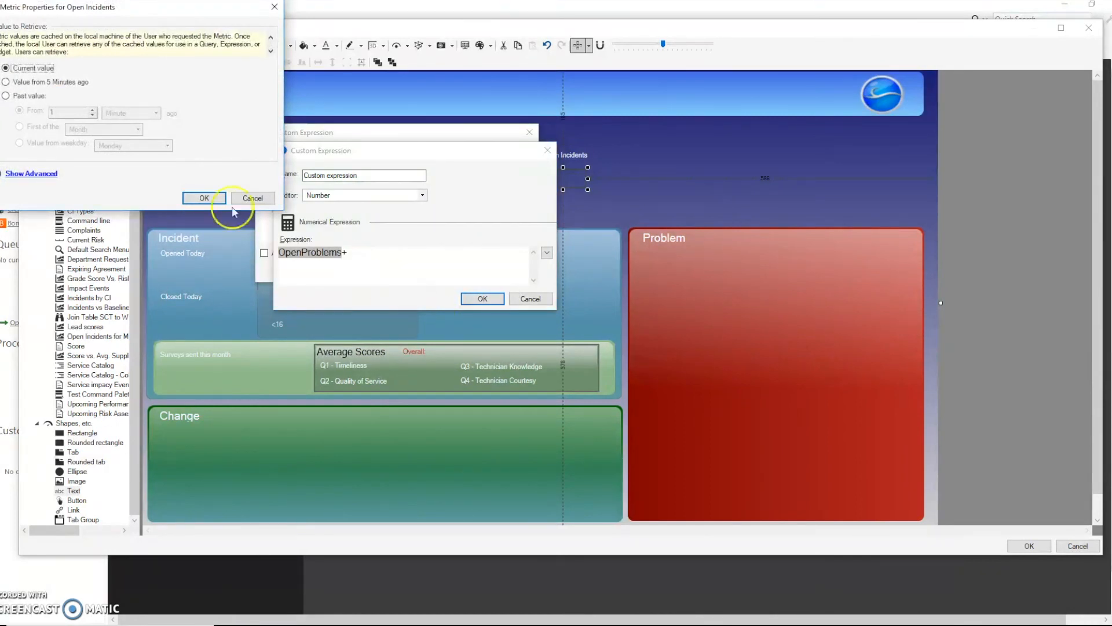
{"action": "type", "text": "OpenIncidents"}
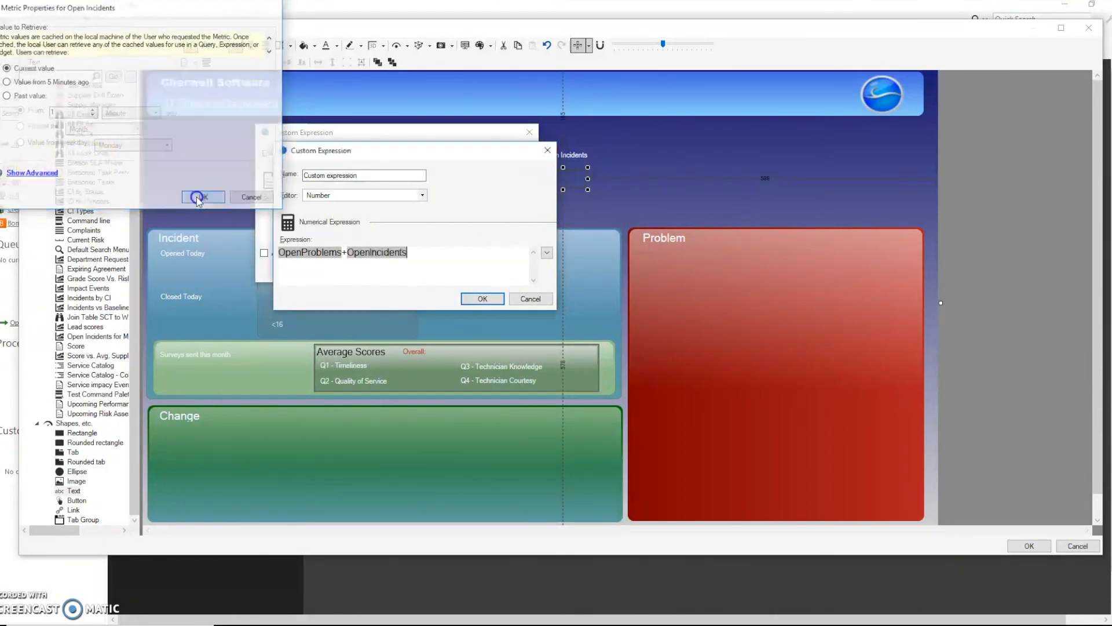
{"action": "left_click", "coordinate": [201, 196]}
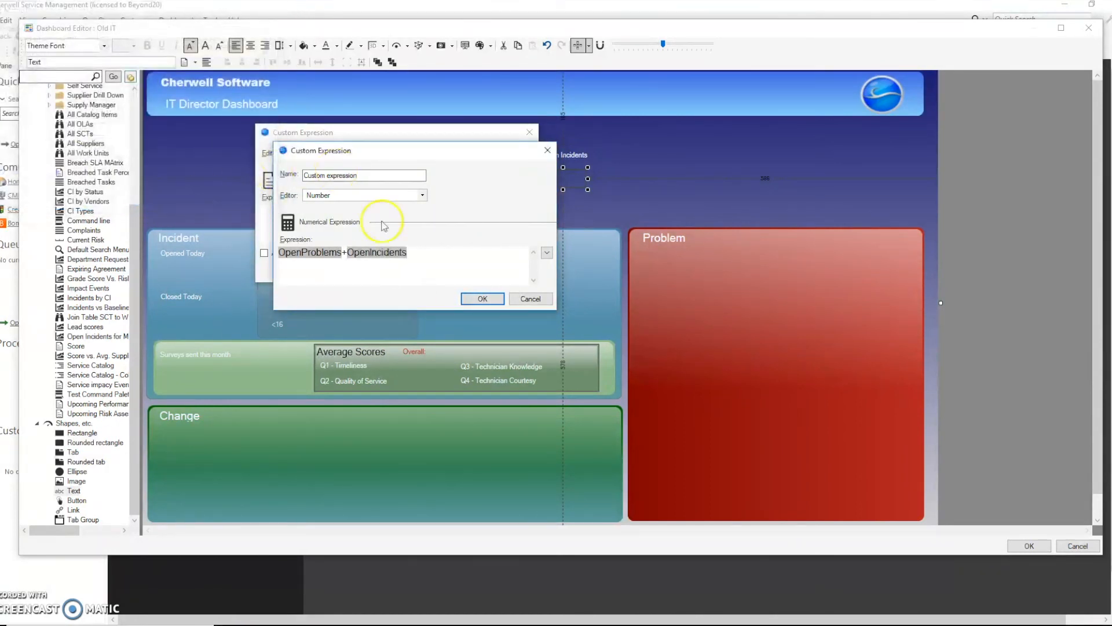
{"action": "left_click", "coordinate": [422, 195]}
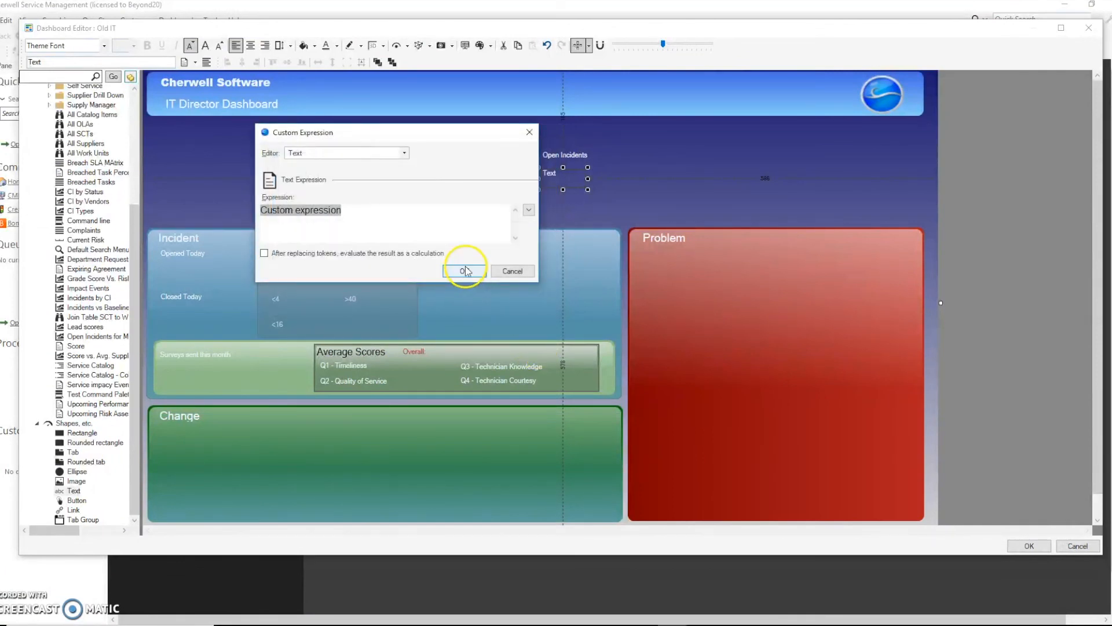
{"action": "left_click", "coordinate": [462, 271]}
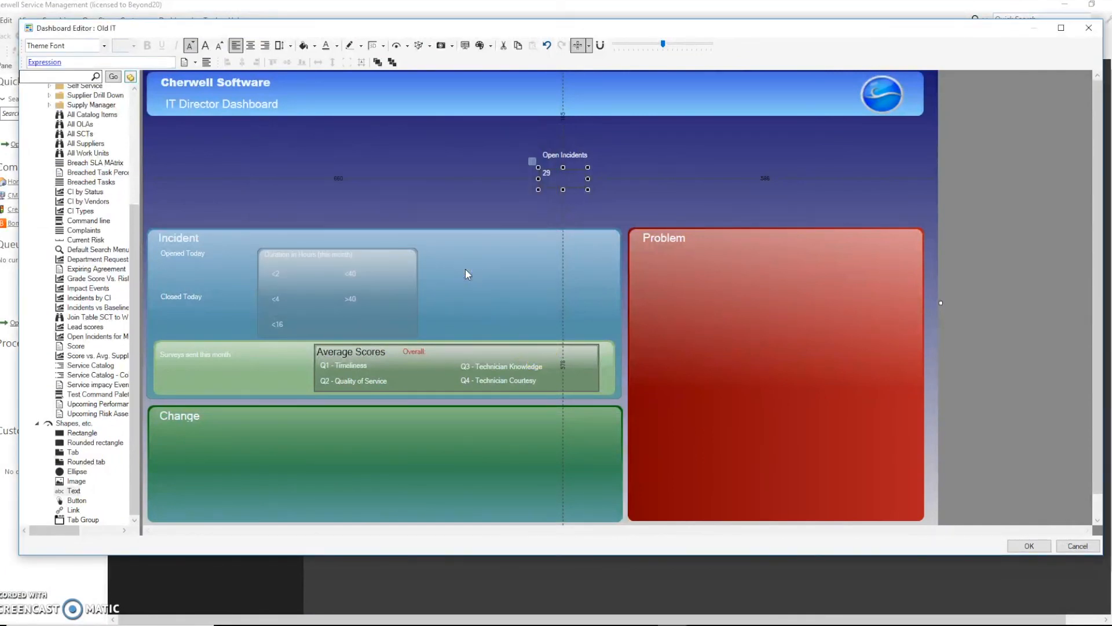